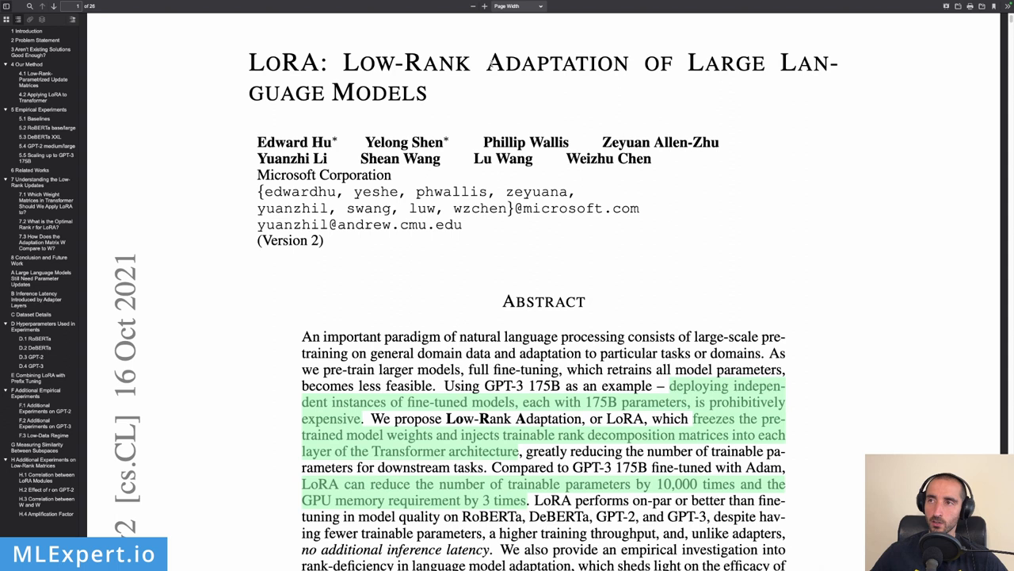
mouse_move(678, 92)
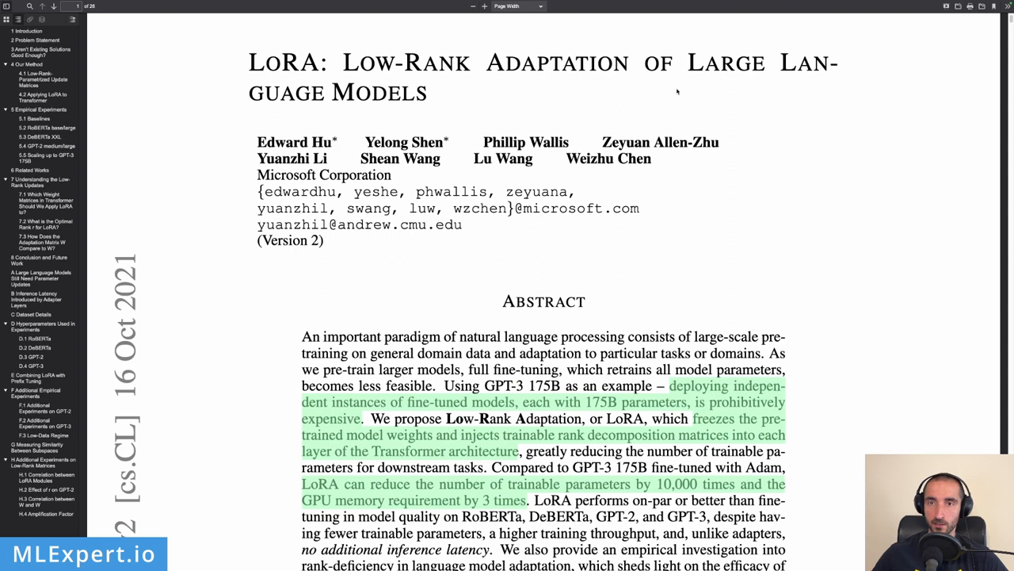
mouse_move(780, 179)
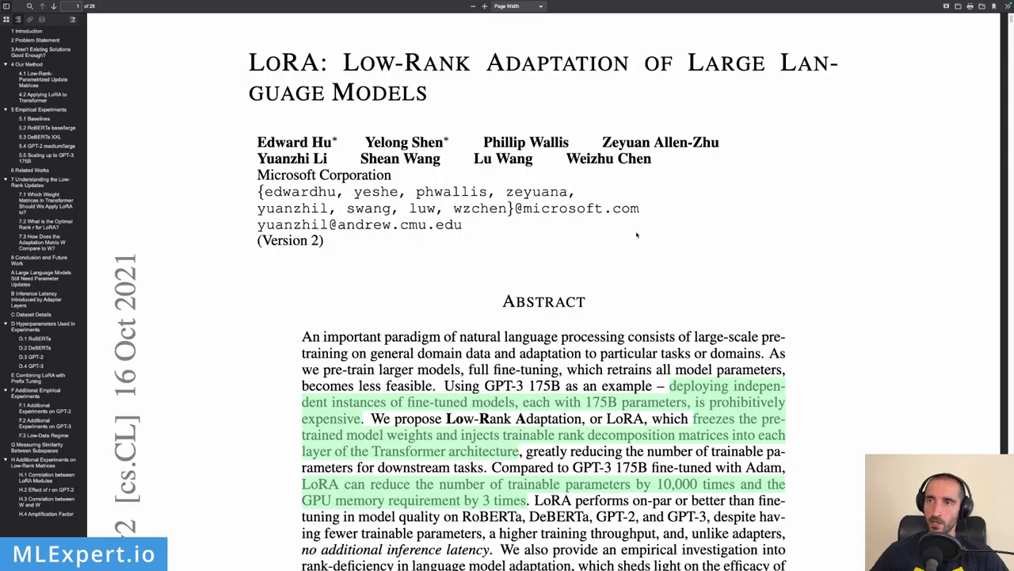
Scroll the LoRA PDF through the rest of the abstract until the Introduction heading appears
scroll("down", 3)
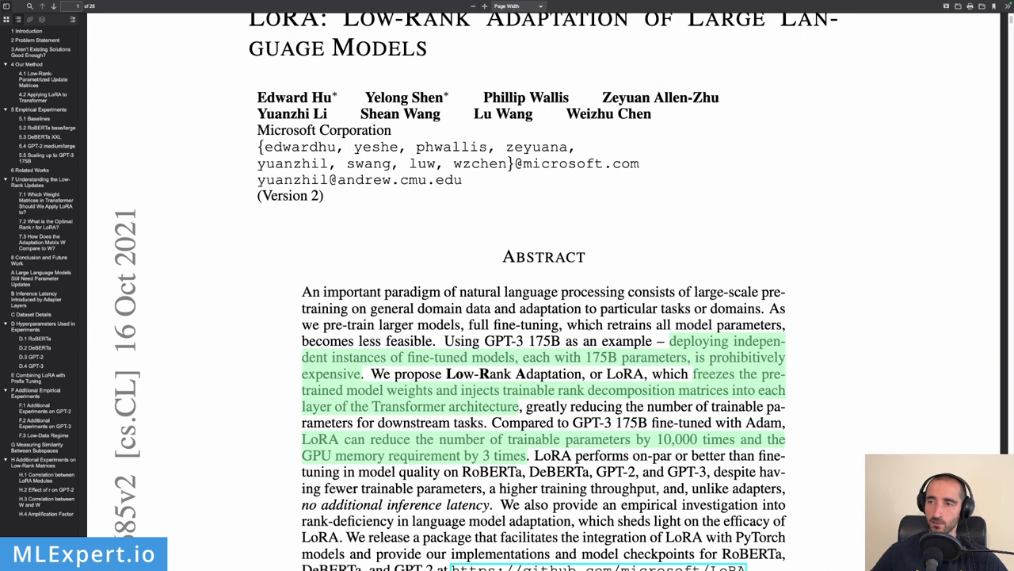
scroll("down", 3)
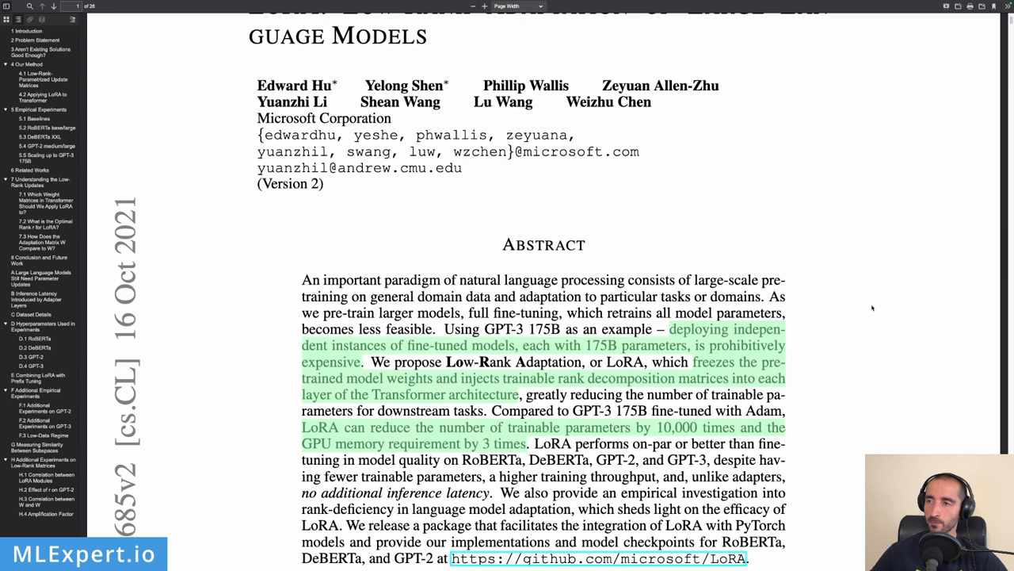
scroll("down", 3)
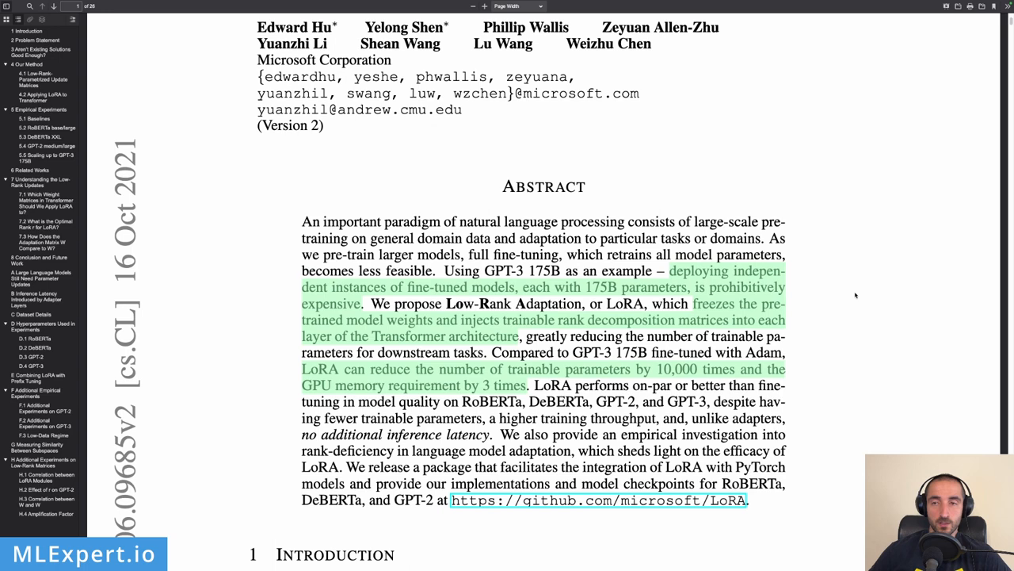
scroll("down", 3)
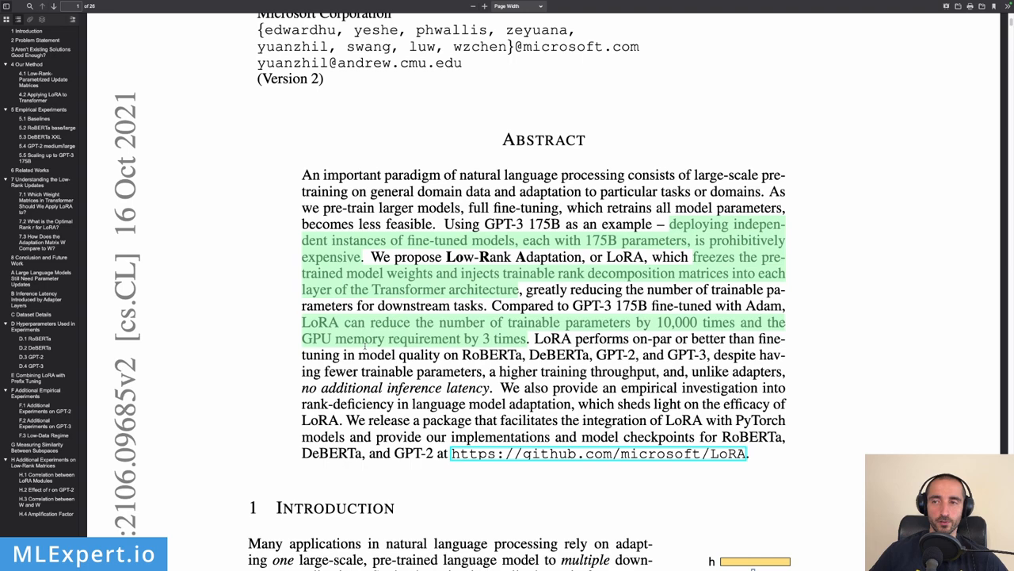
scroll("down", 3)
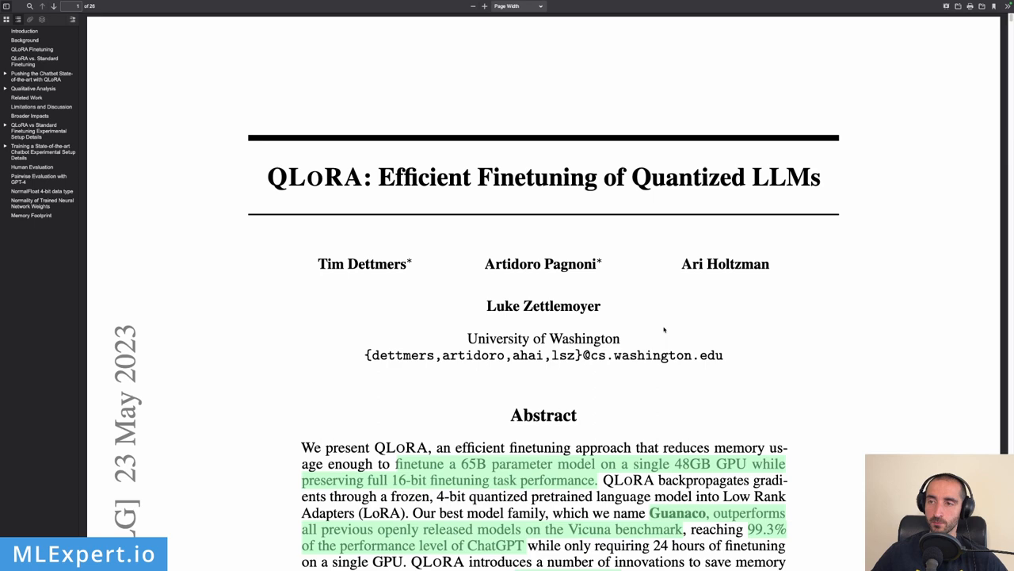
Scroll the QLoRA first page to its abstract's passages on NormalFloat, Double Quantization and Paged Optimizers
scroll("down", 3)
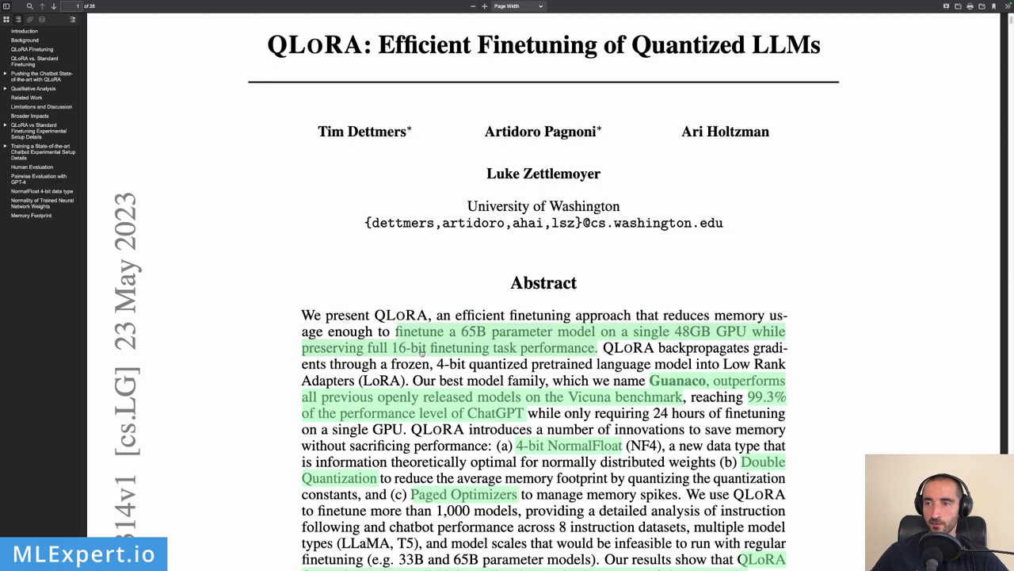
scroll("down", 3)
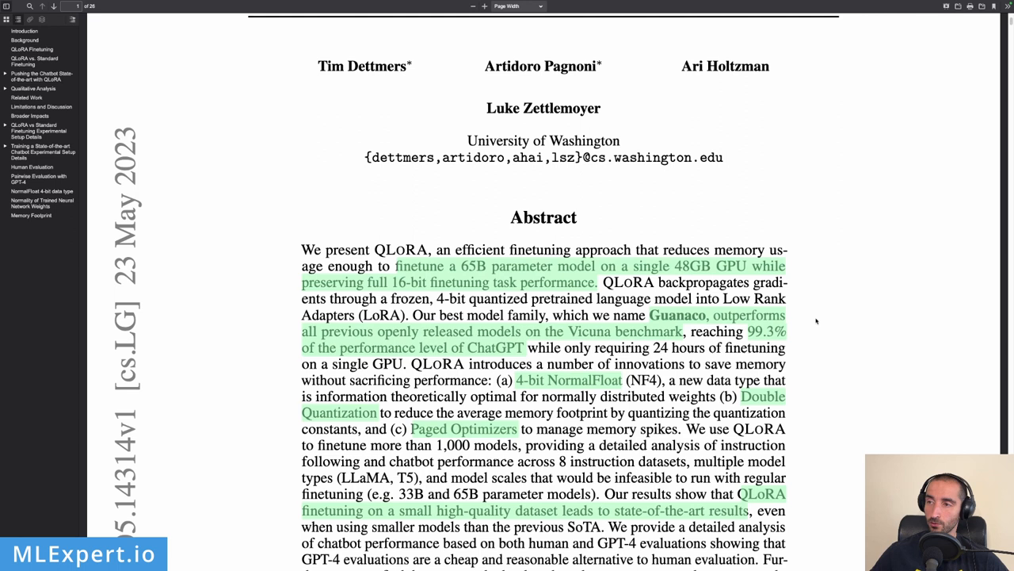
mouse_move(665, 327)
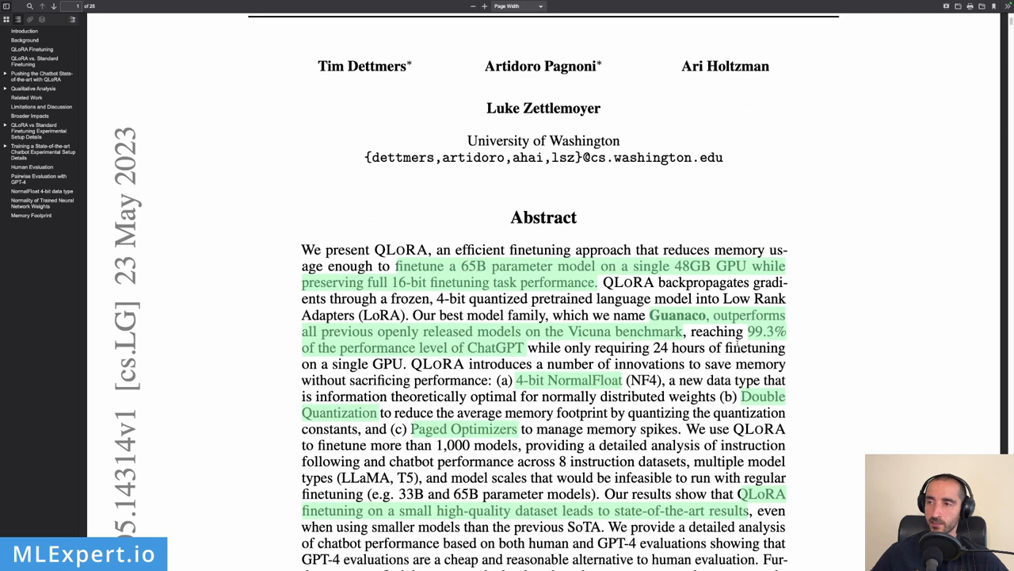
mouse_move(823, 333)
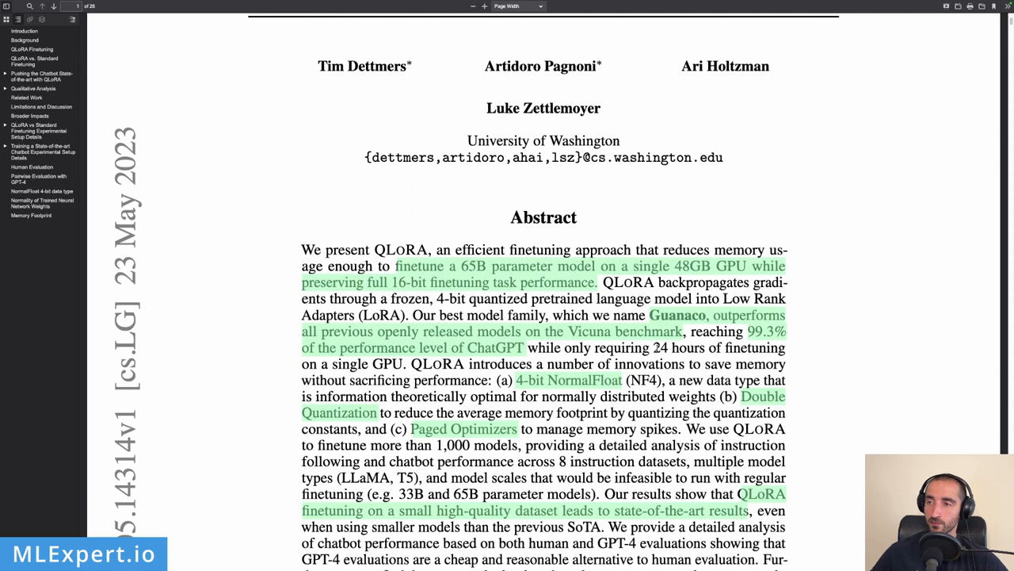
Scroll to the abstract's closing sentences about Guanaco and the released models
scroll("down", 3)
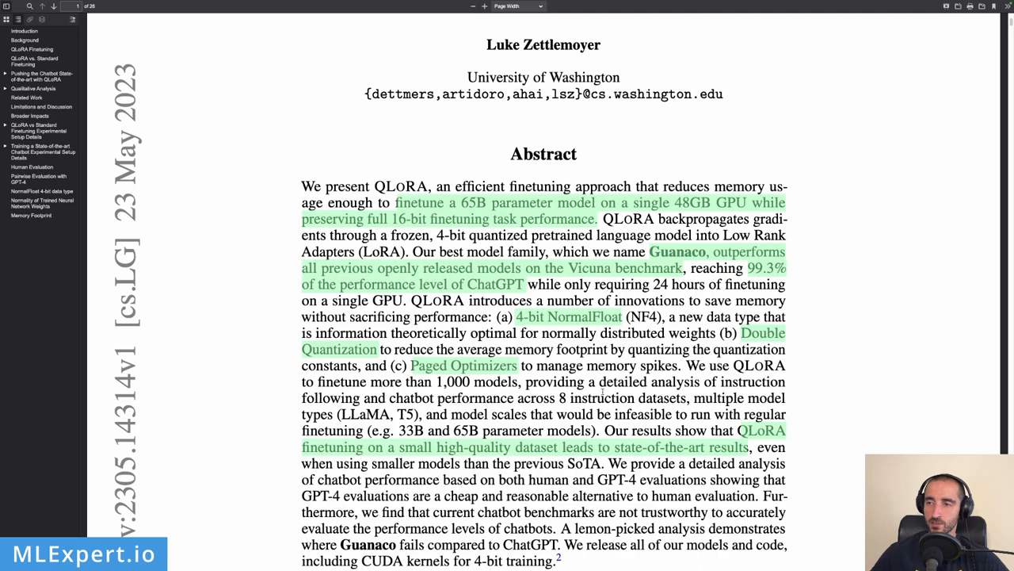
scroll("down", 3)
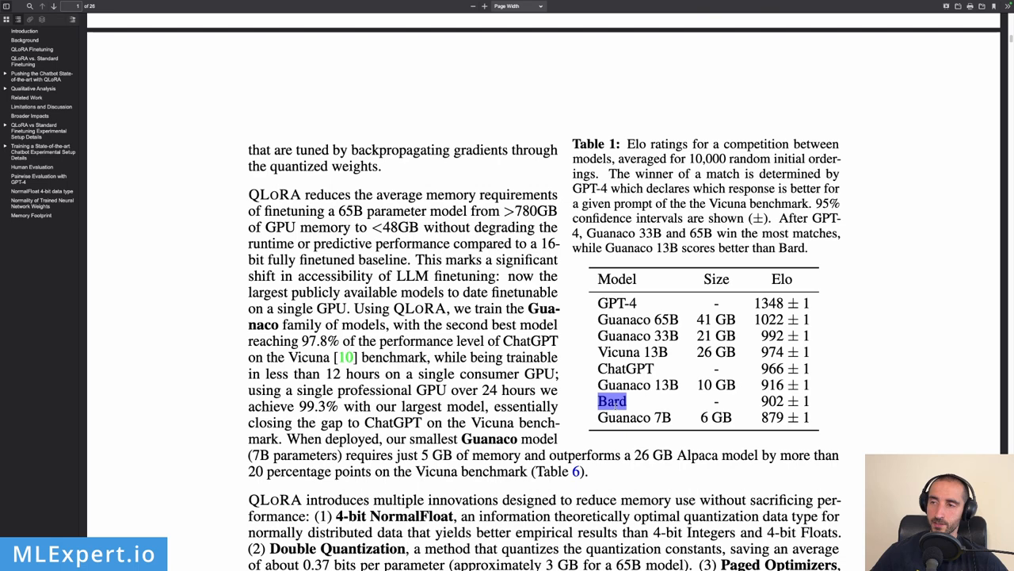
Scroll to the introduction page with Table 1's Elo ratings for Guanaco, ChatGPT and Bard
scroll("down", 3)
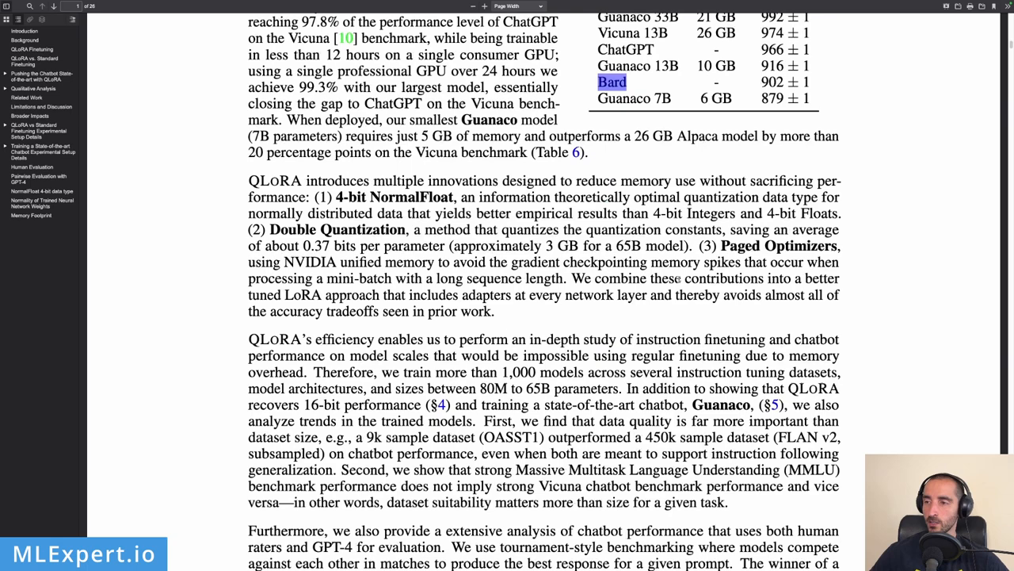
scroll("up", 3)
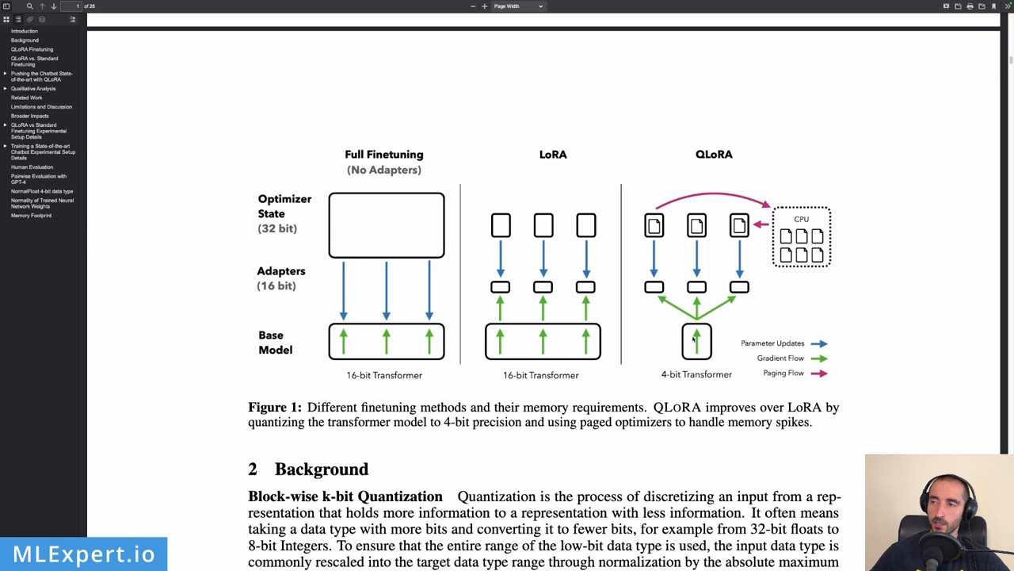
mouse_move(690, 371)
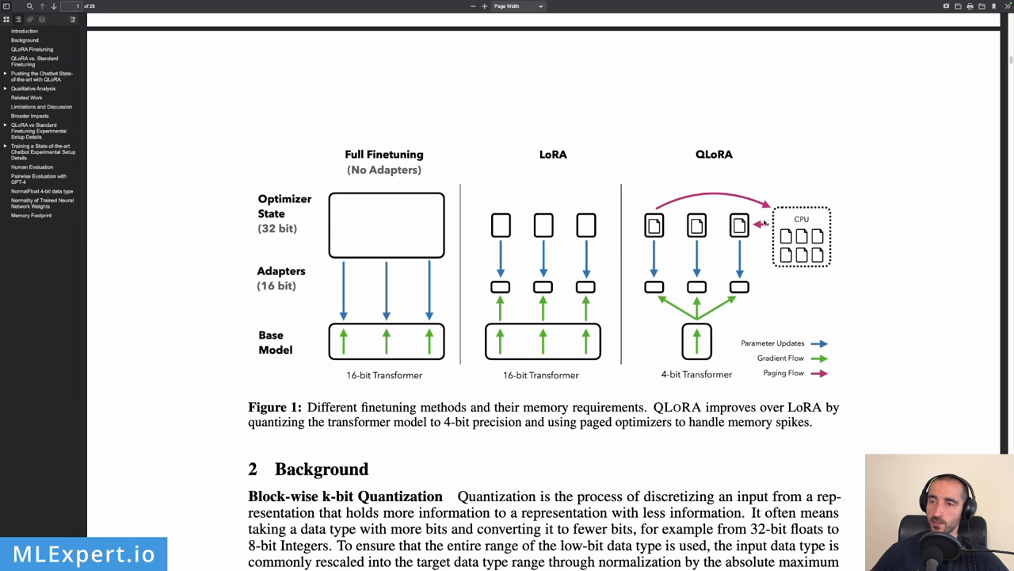
mouse_move(779, 219)
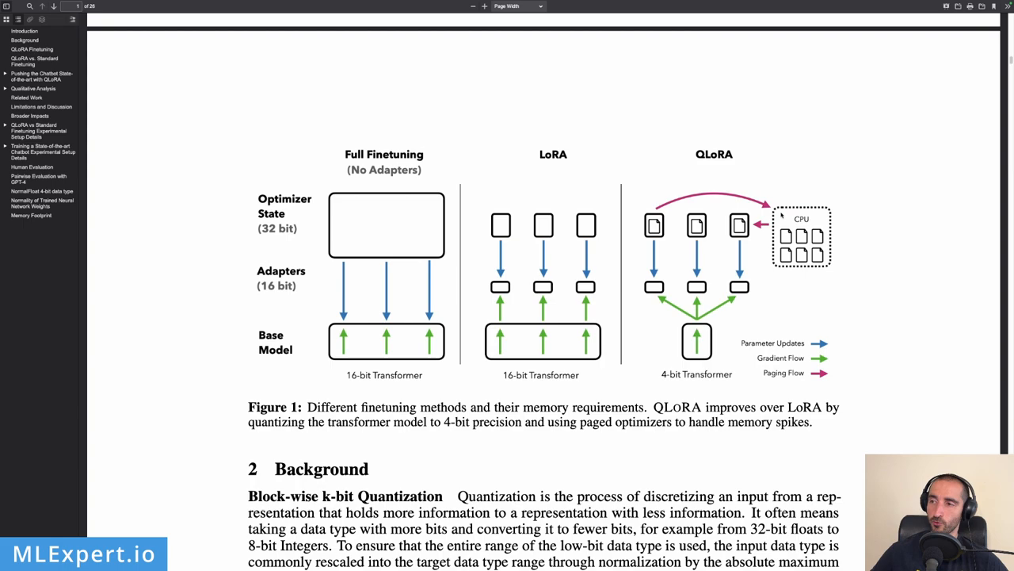
Scroll to Figure 1 comparing full finetuning, LoRA and QLoRA and the start of Section 2, Background
scroll("down", 3)
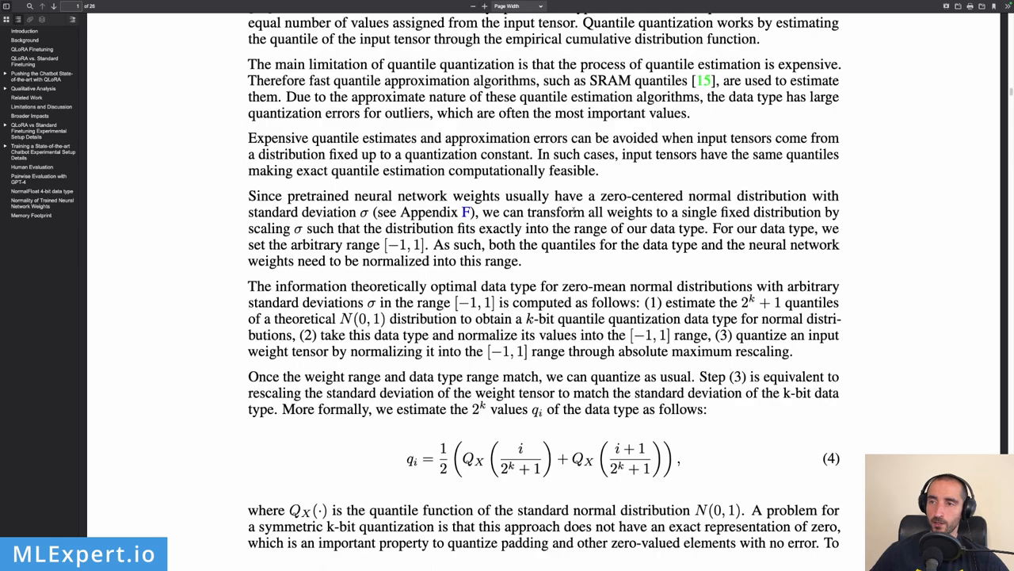
Scroll past quantile quantization to the Paged Optimizers paragraph and QLoRA Equations 5 and 6
scroll("down", 3)
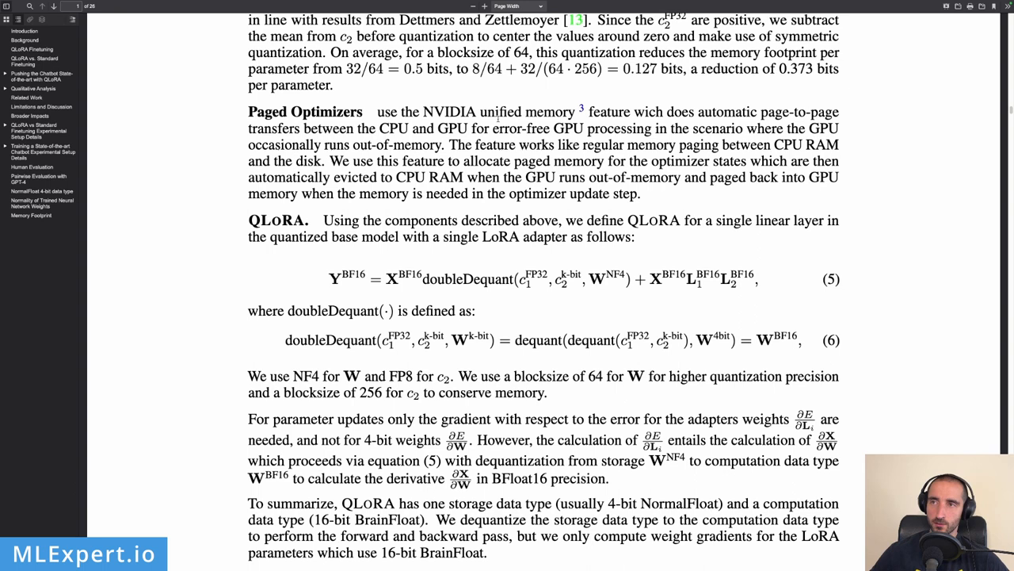
Scroll past Section 4's opening to Table 3 comparing BF16, Int8, FP4 and NF4 results
scroll("down", 3)
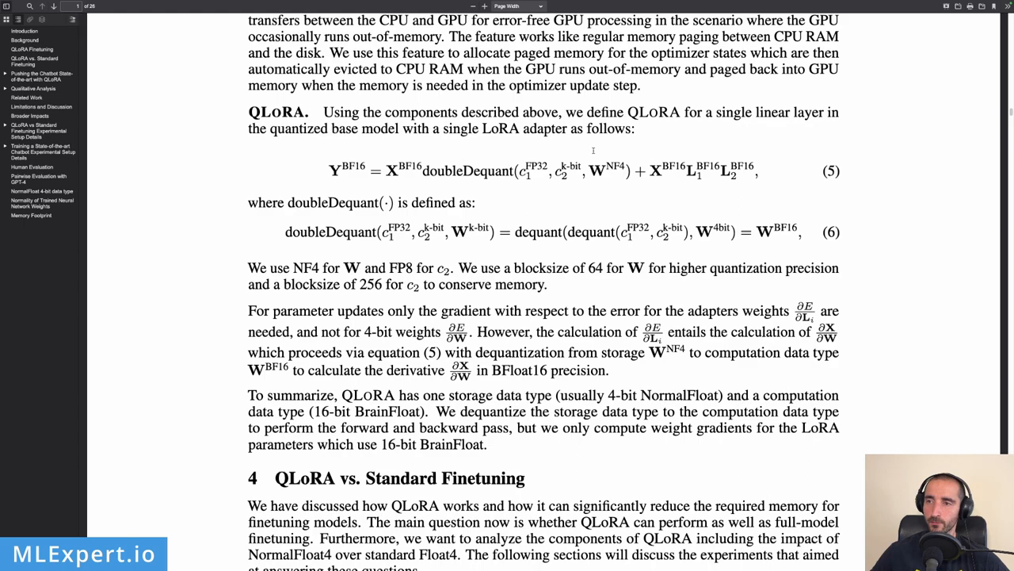
scroll("down", 3)
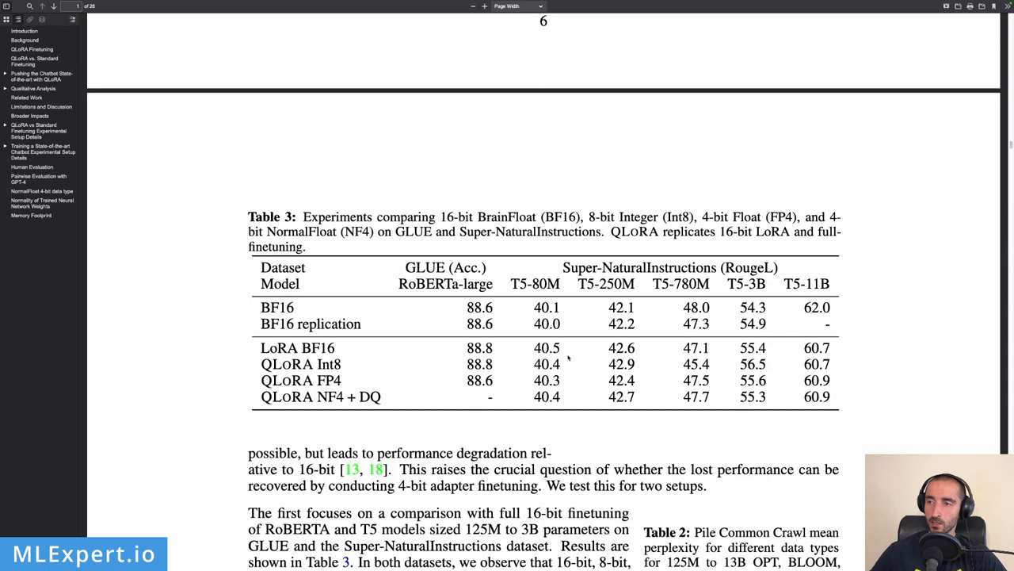
Scroll past the Vicuna benchmark Table 6 to Table 7's Elo rating tournament and the qualitative analysis
scroll("down", 3)
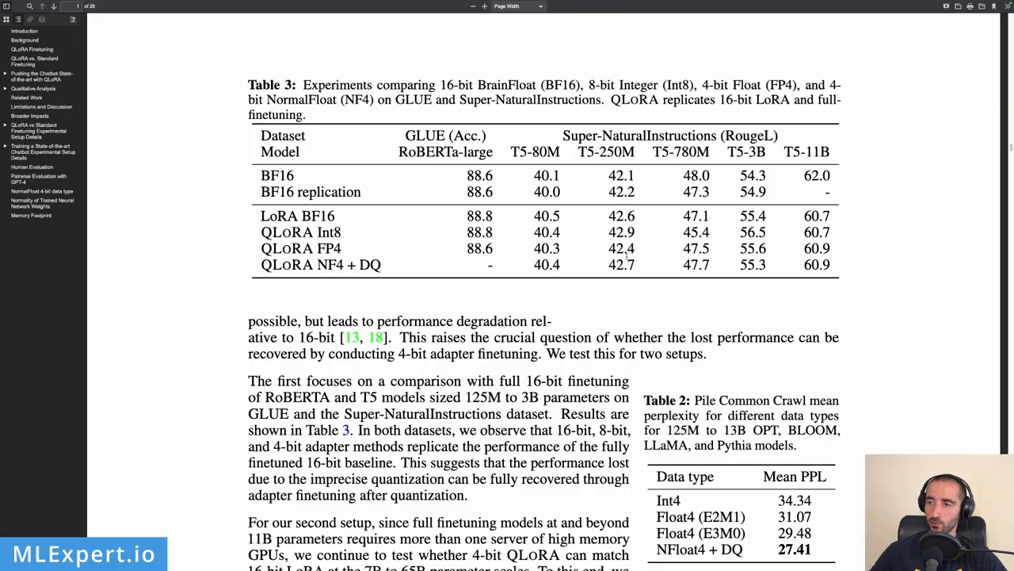
scroll("down", 3)
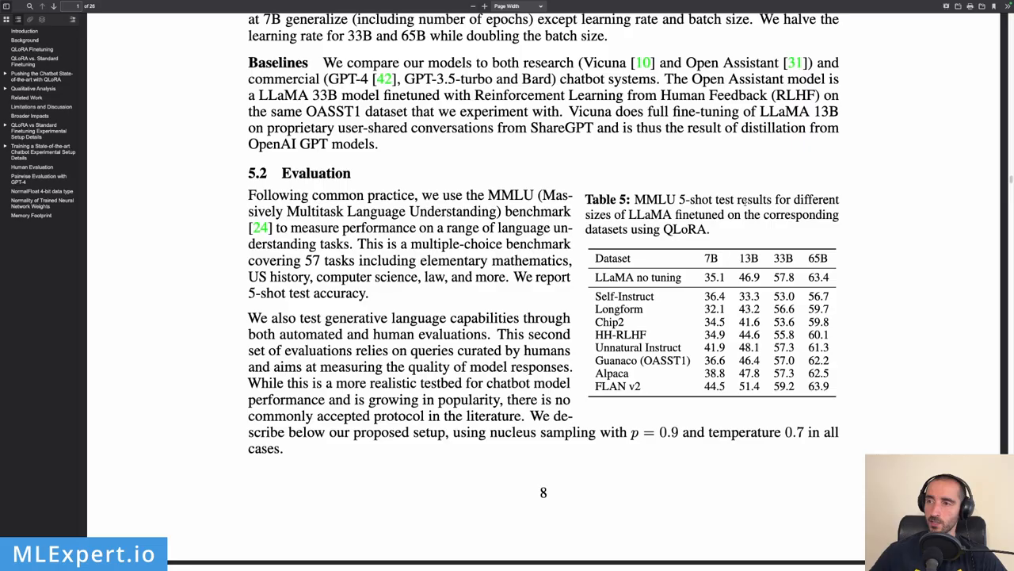
scroll("down", 3)
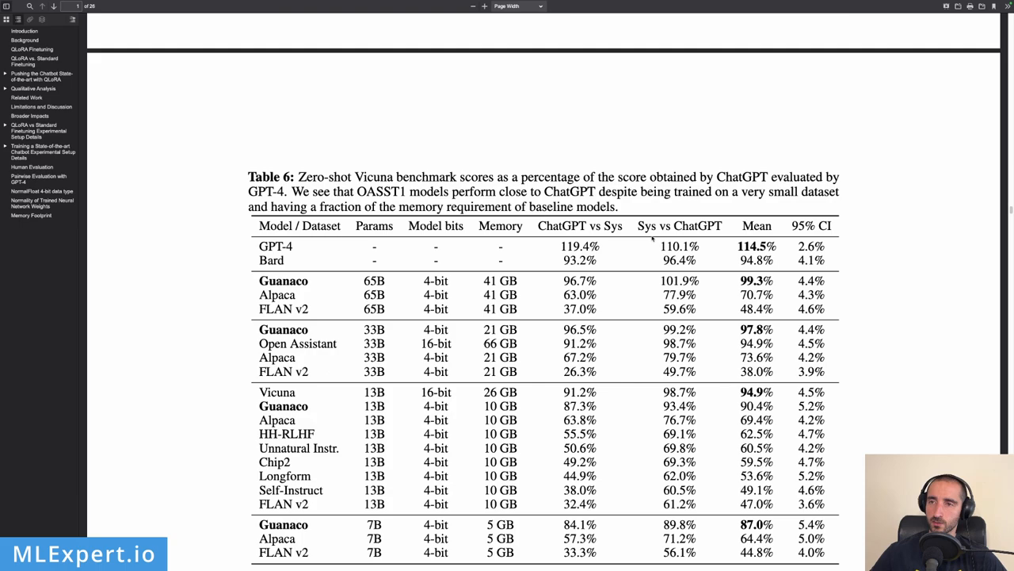
scroll("down", 3)
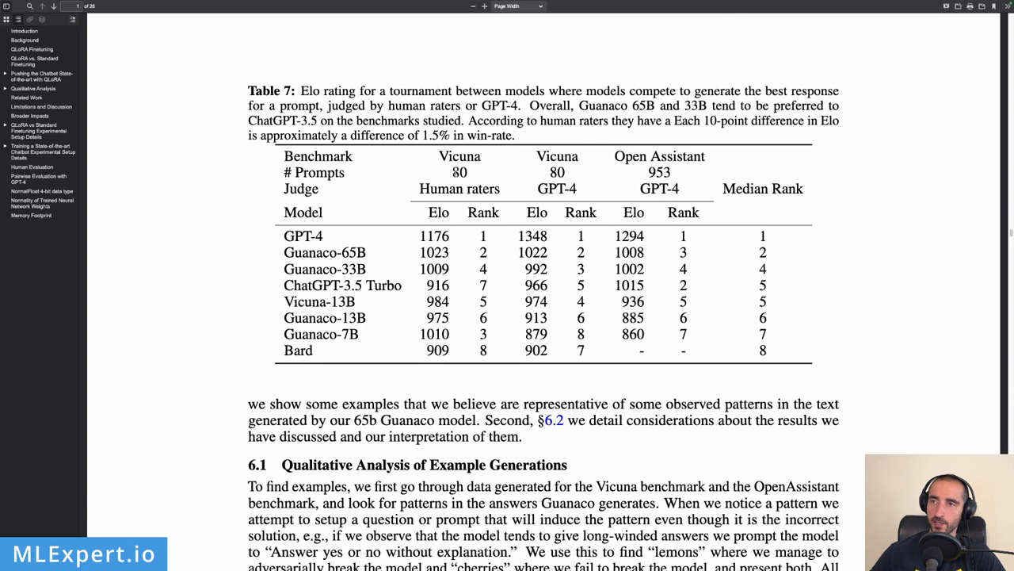
Open the QLoRA GitHub repository page from the paper and look over its top section
double_click(658, 156)
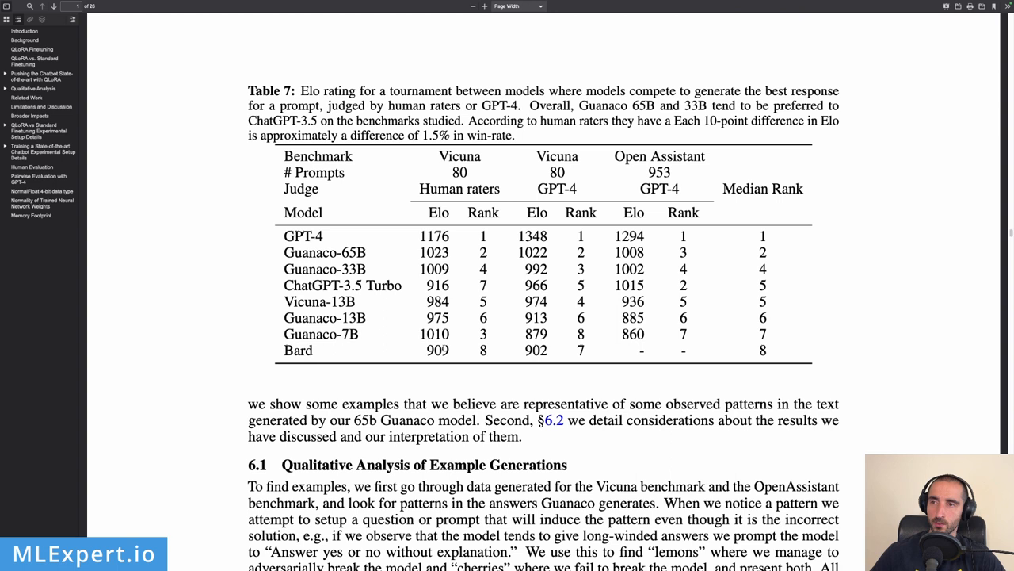
scroll("up", 3)
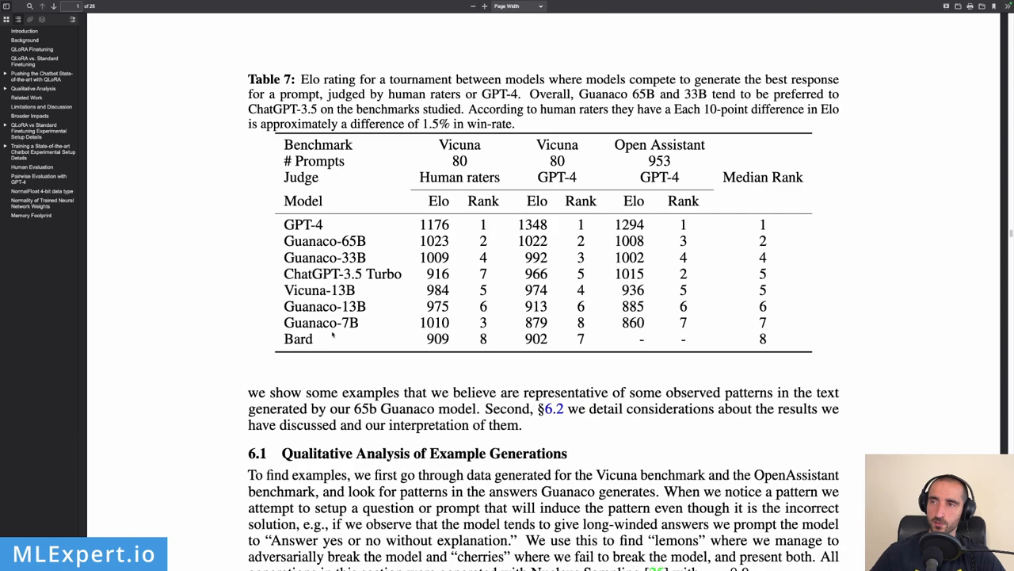
scroll("down", 3)
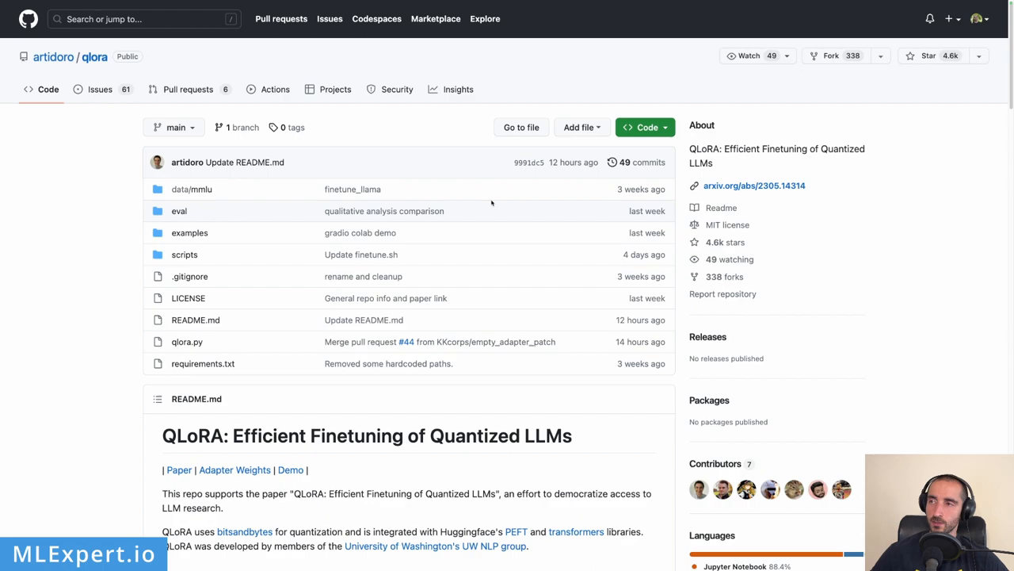
Scroll the qlora README through Installation, Quantization and Paged Optimizer sections
scroll("down", 3)
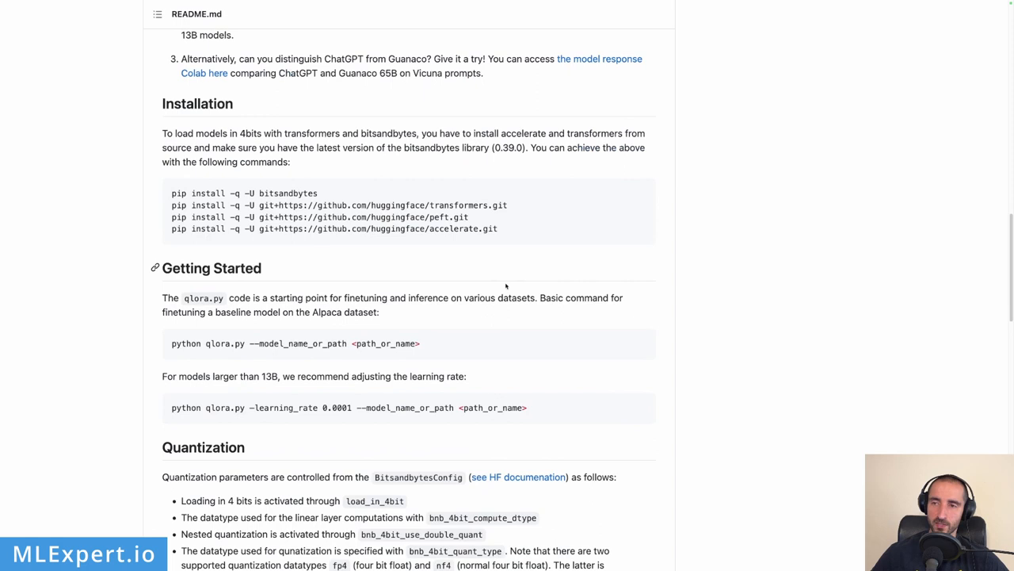
scroll("down", 3)
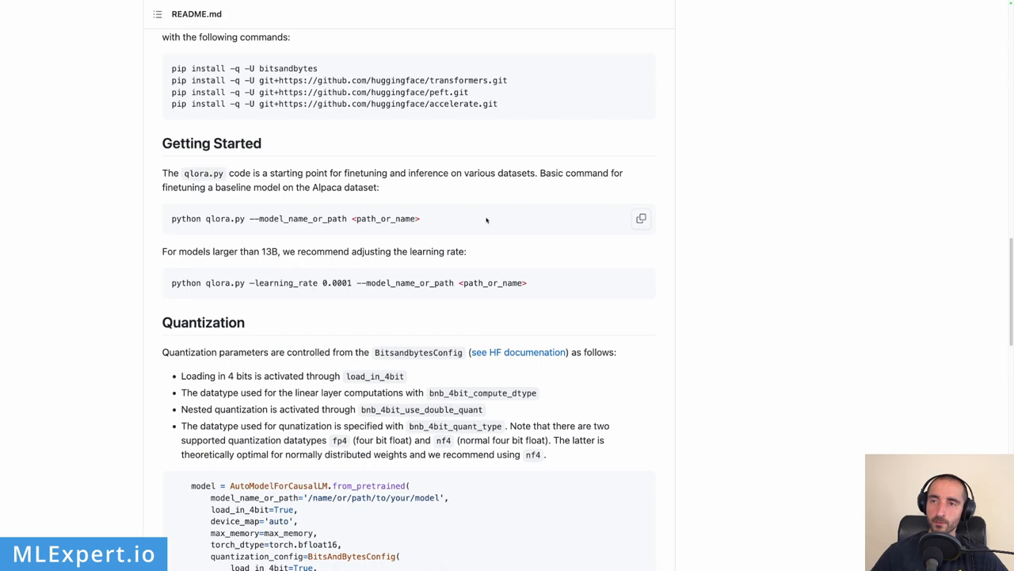
scroll("down", 3)
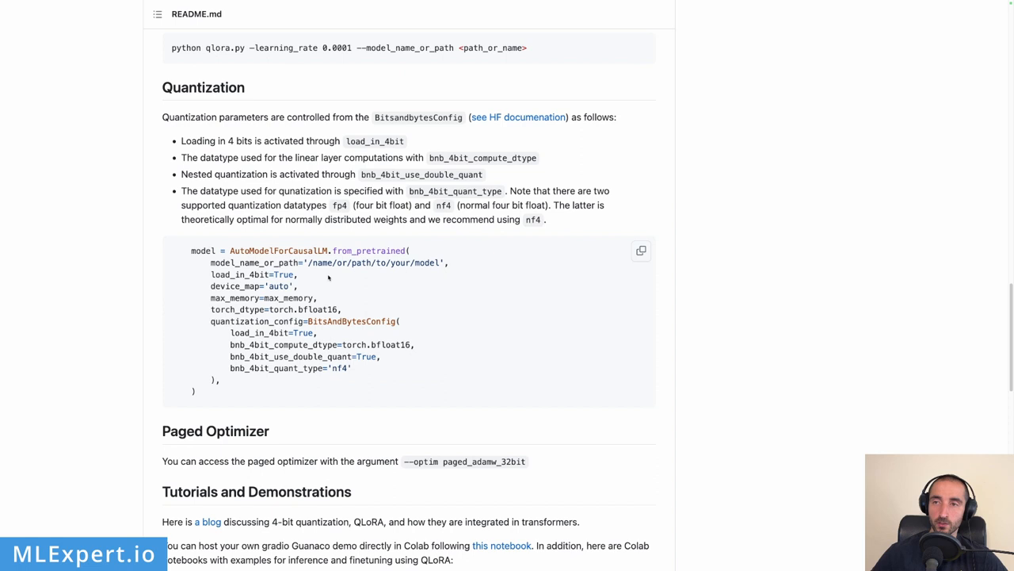
mouse_move(282, 294)
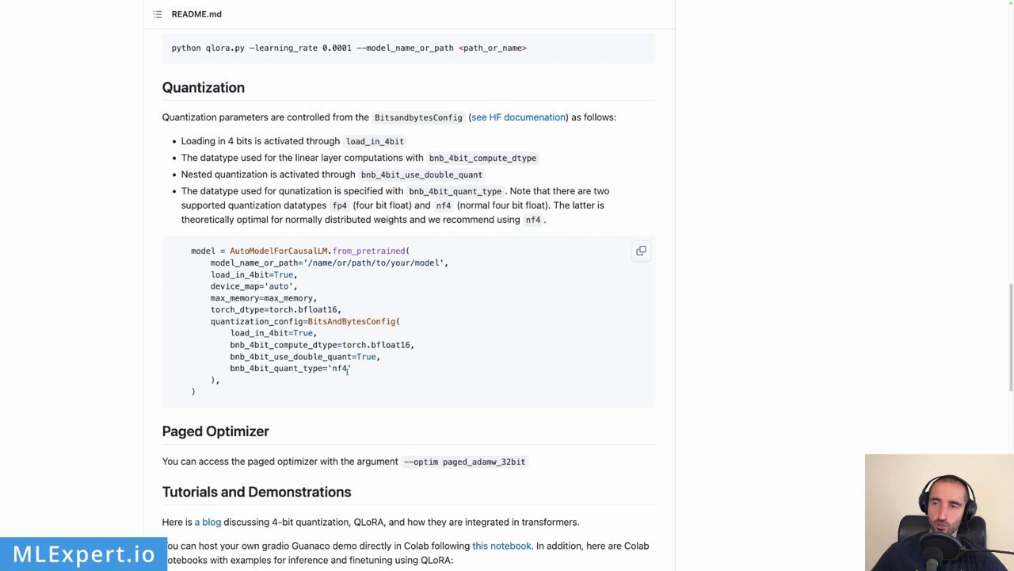
Highlight the bfloat16 compute dtype in the code sample and review the Tutorials section
double_click(390, 346)
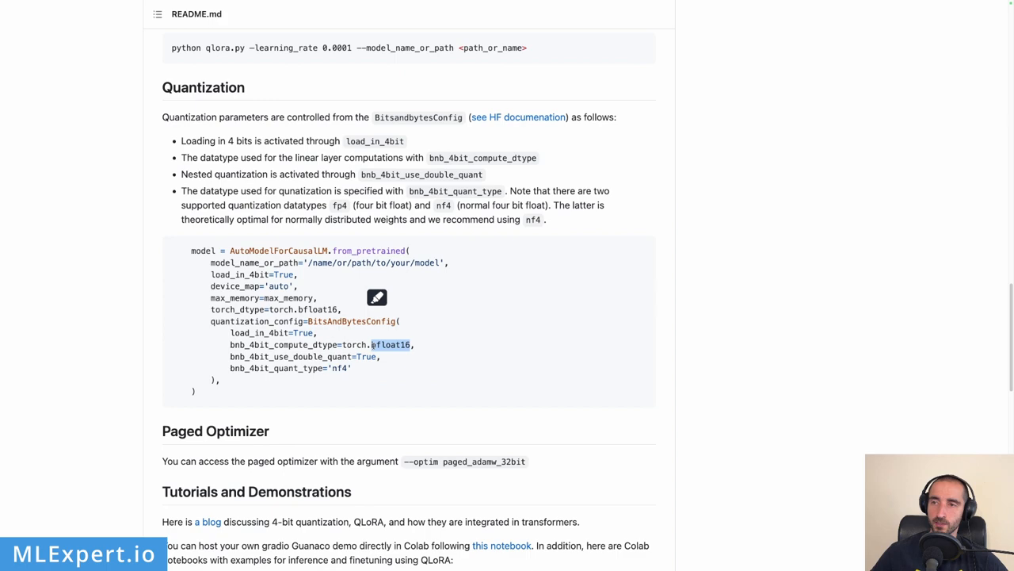
scroll("down", 3)
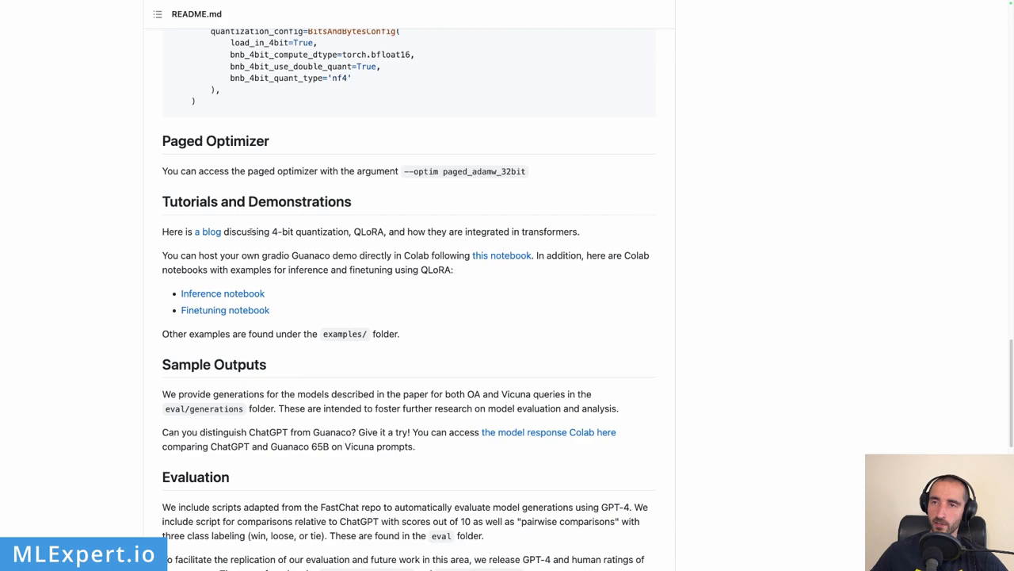
scroll("up", 3)
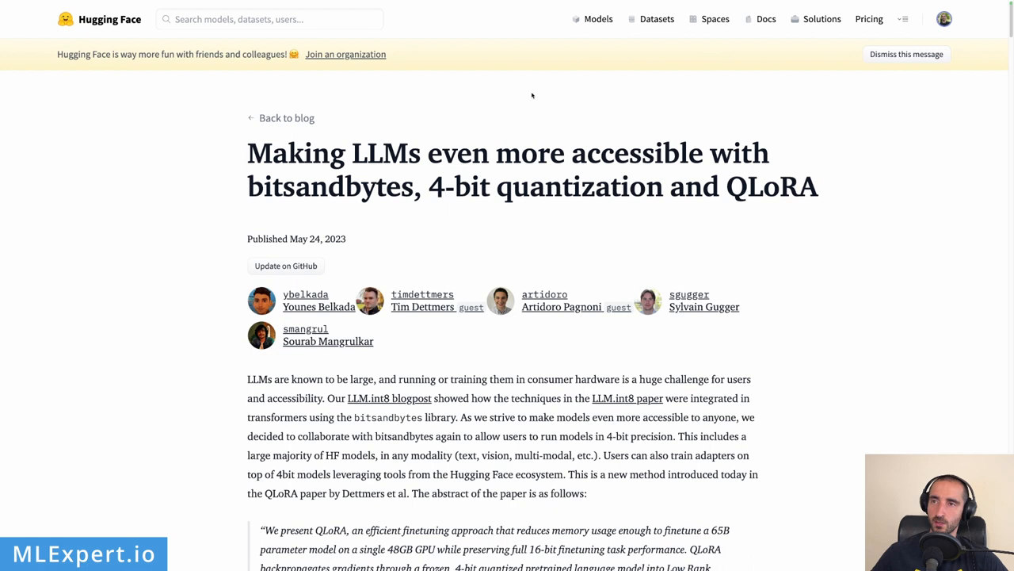
mouse_move(238, 171)
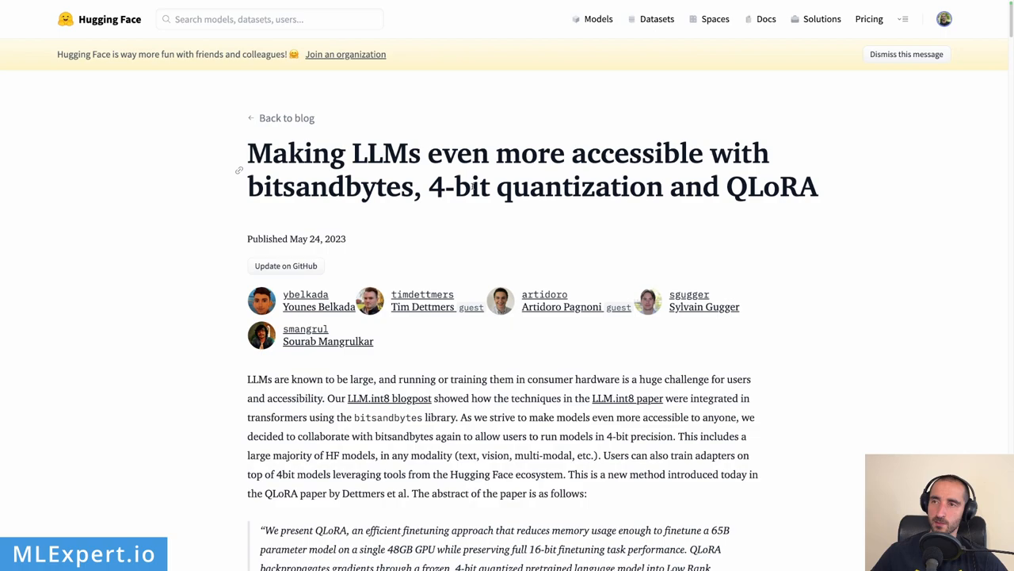
Scroll the Hugging Face 4-bit quantization blog post down to 'Can we train 4bit/8bit models?'
scroll("down", 3)
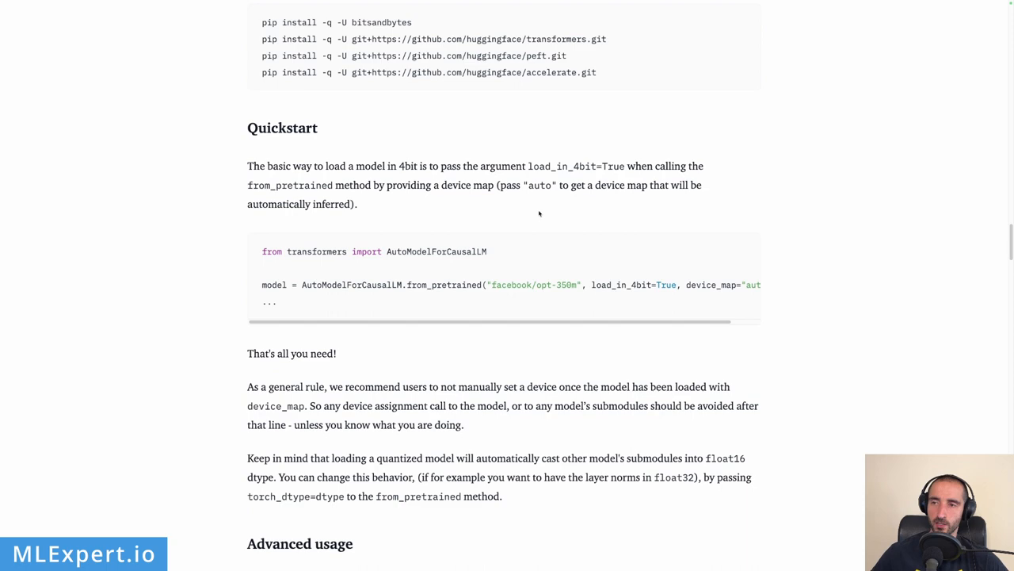
scroll("down", 3)
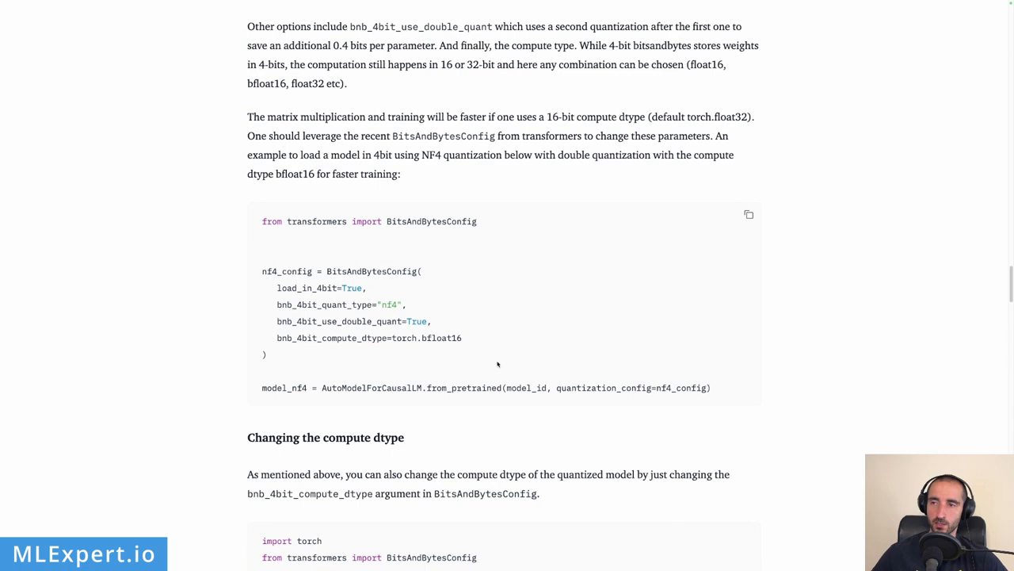
scroll("up", 3)
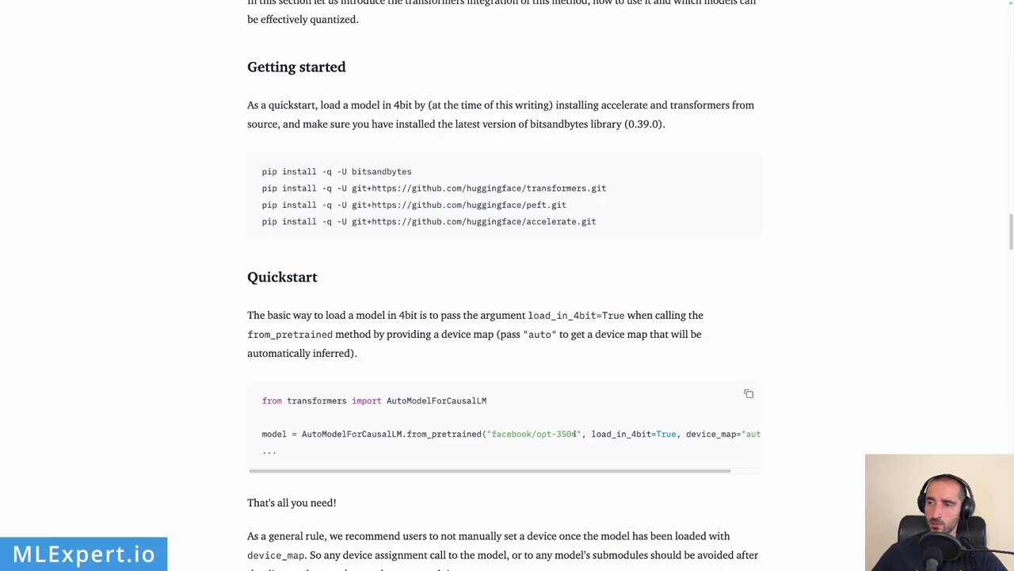
scroll("down", 3)
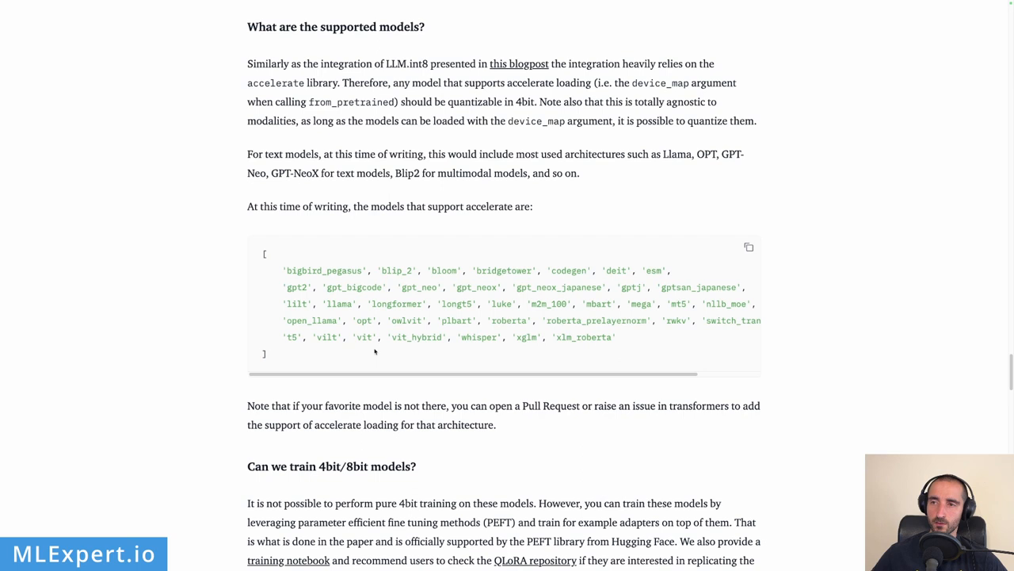
mouse_move(343, 321)
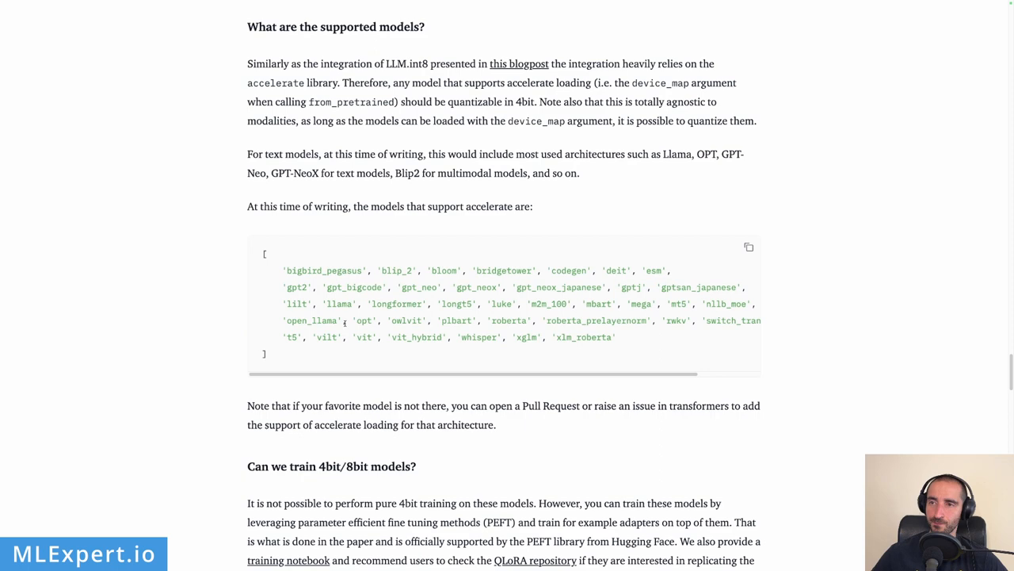
scroll("down", 3)
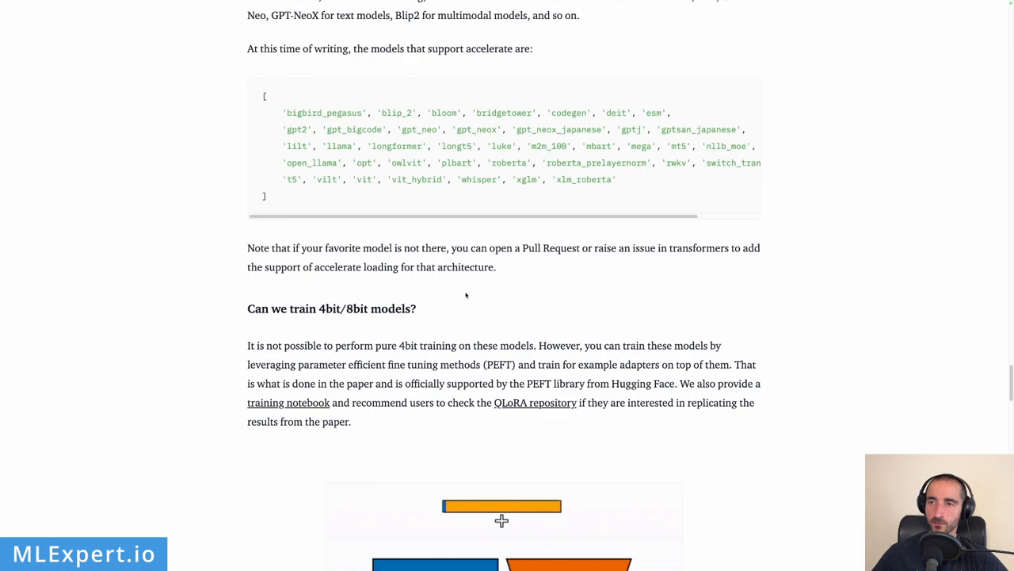
scroll("down", 3)
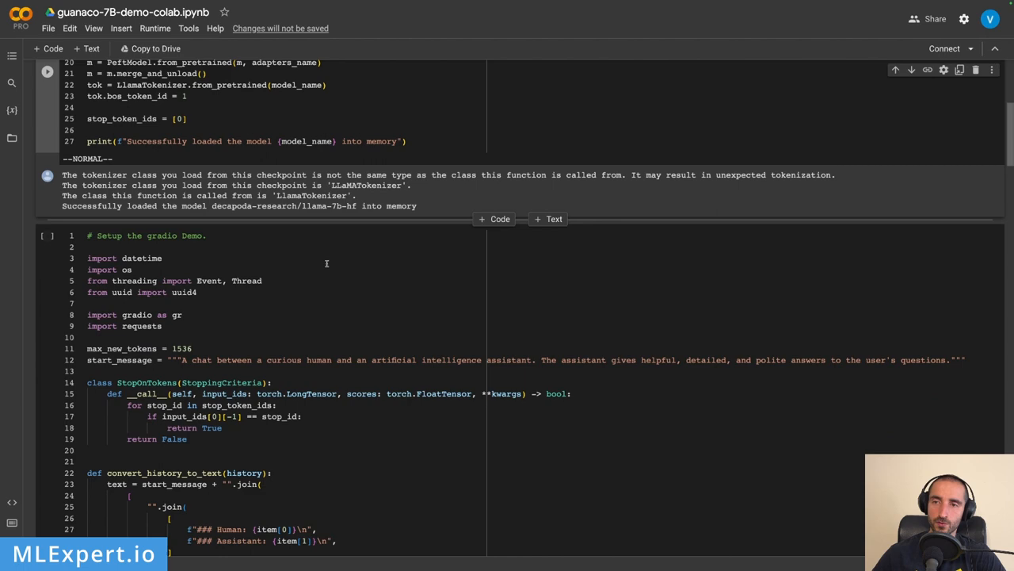
Scroll the Guanaco 7B demo notebook down to the gradio demo setup cell
scroll("down", 3)
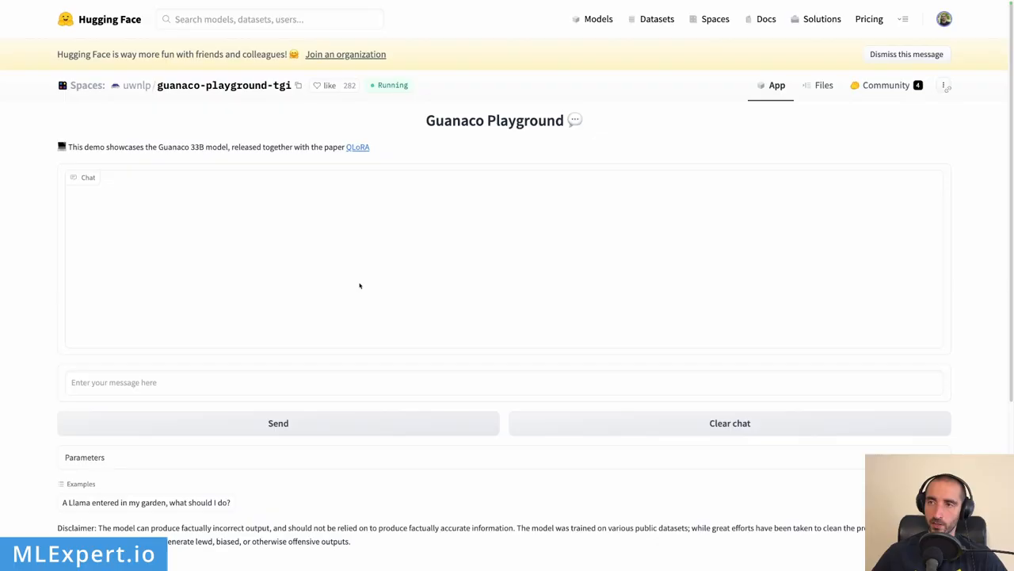
mouse_move(552, 121)
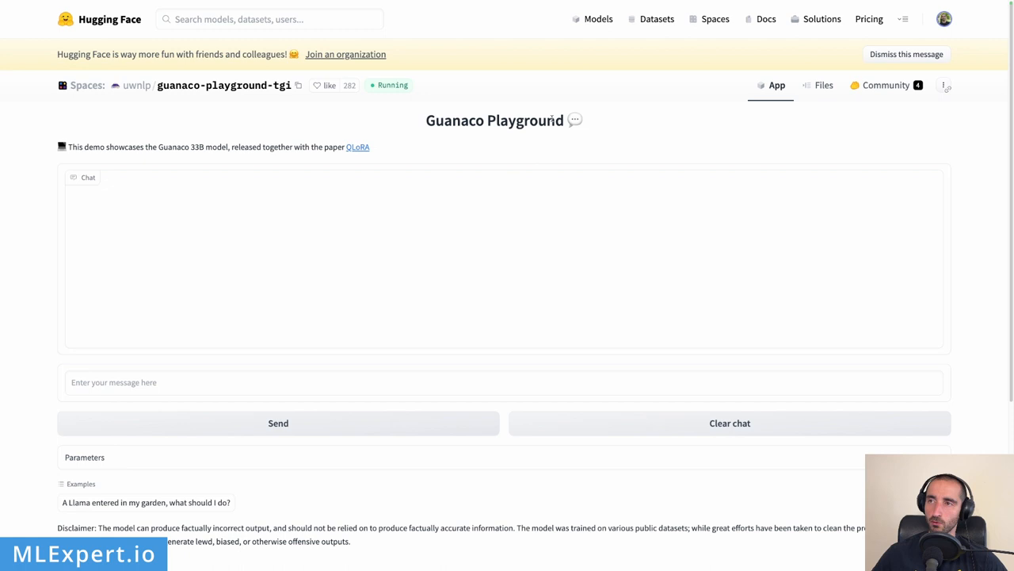
Ask the Guanaco Playground chat 'What is the meaning of life?' and get its streamed reply
type("What i")
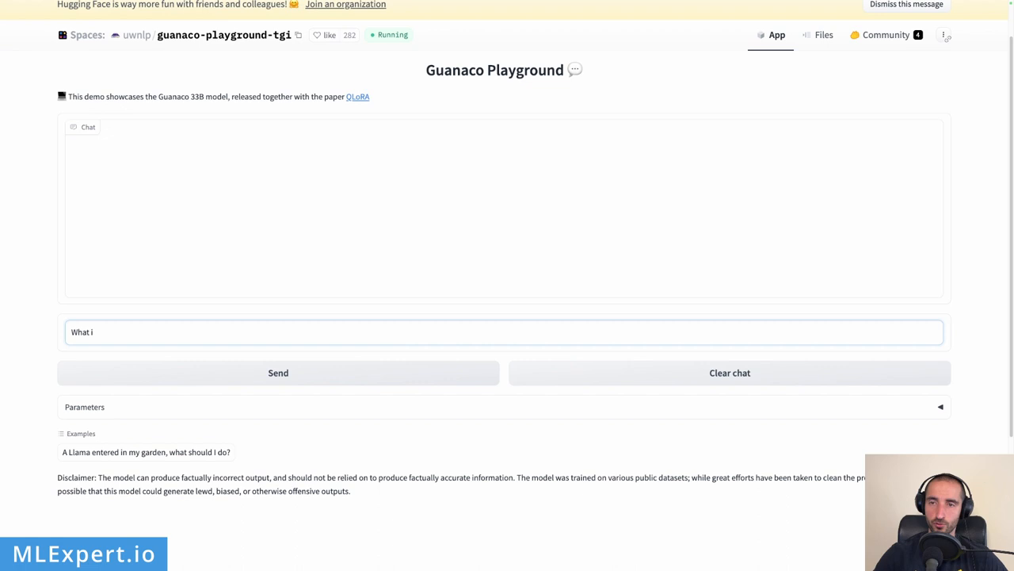
left_click(278, 373)
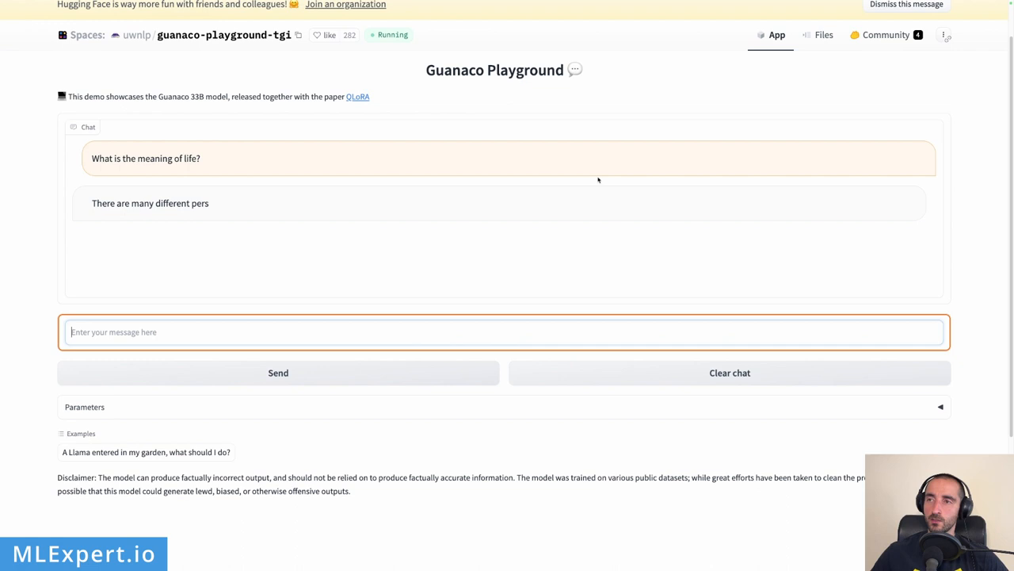